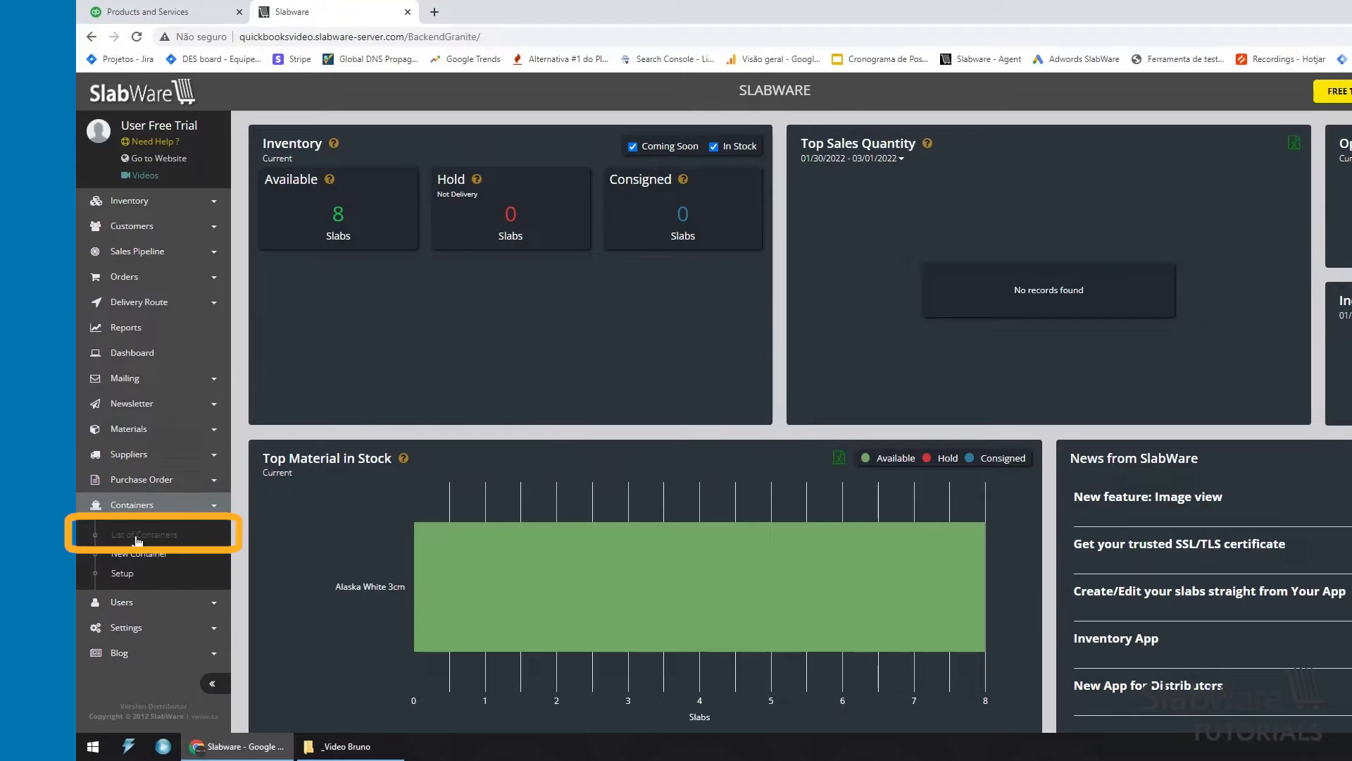
Open container CTN01 (cost 6,406.72) from the List of Containers.
{"action": "left_click", "coordinate": [144, 534]}
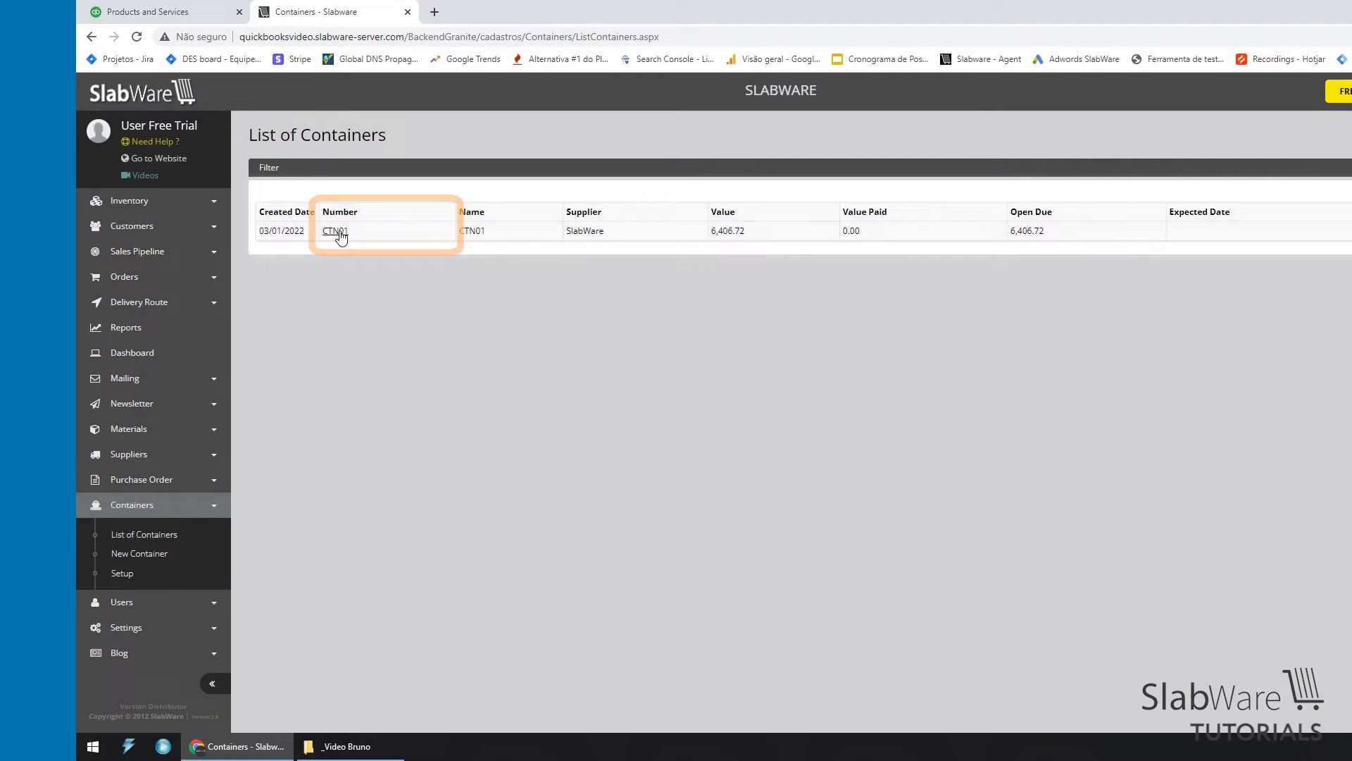
{"action": "left_click", "coordinate": [334, 231]}
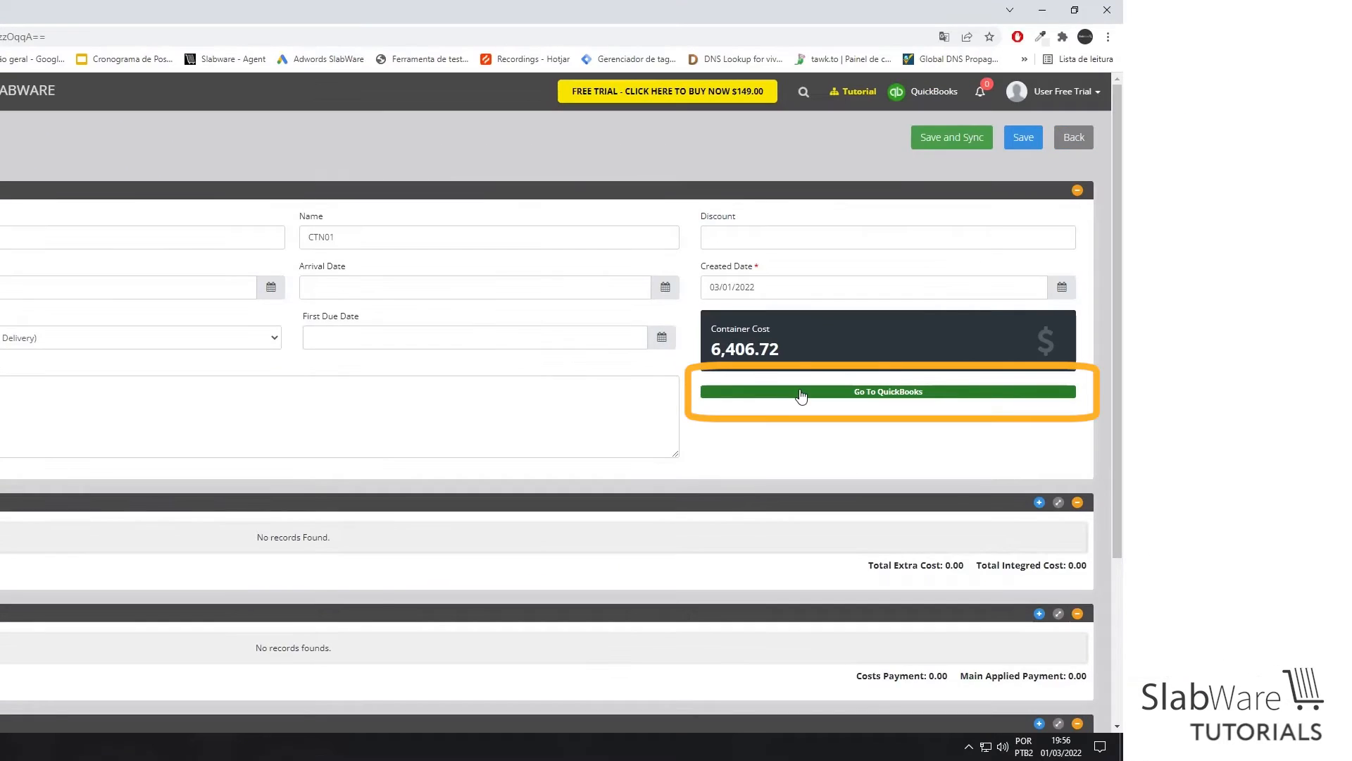
Sync CTN01 to QuickBooks via Go To QuickBooks and start a new cost entry.
{"action": "left_click", "coordinate": [887, 392]}
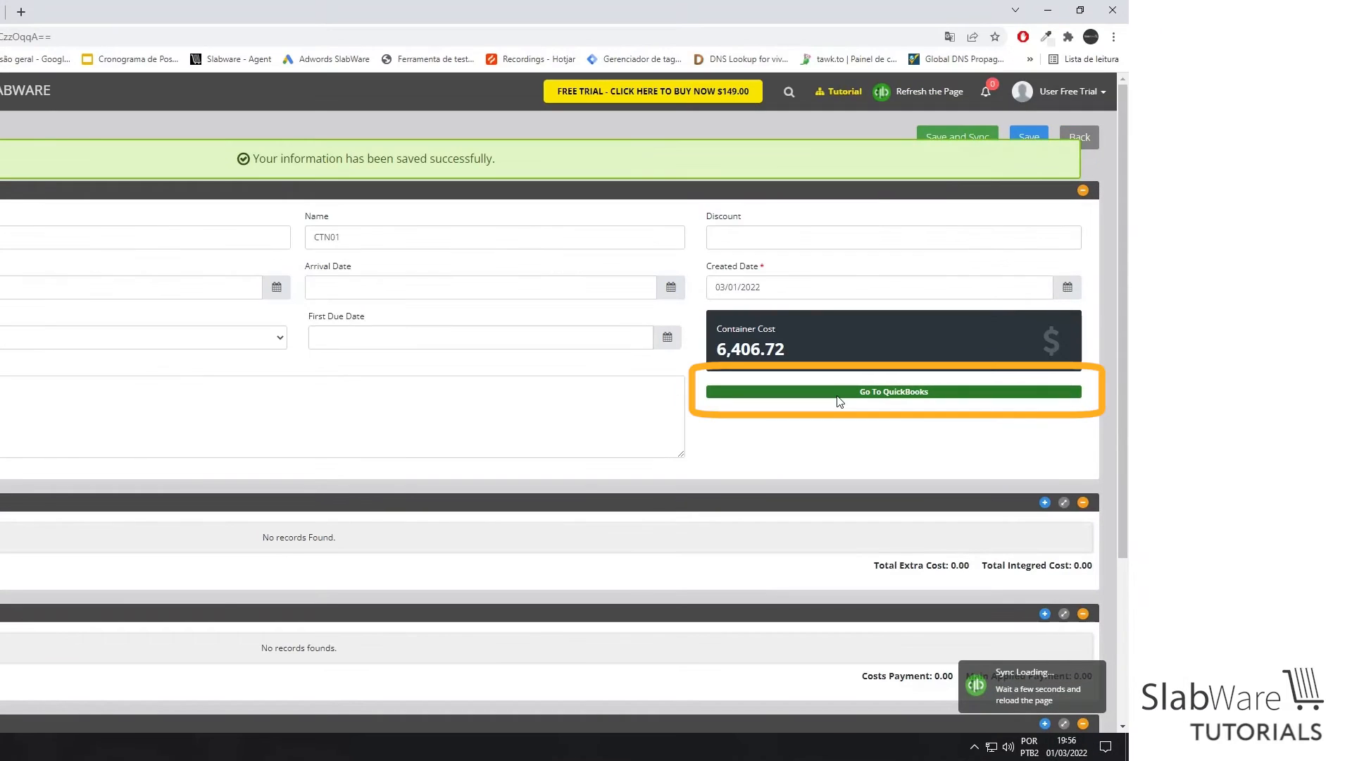
{"action": "left_click", "coordinate": [893, 391]}
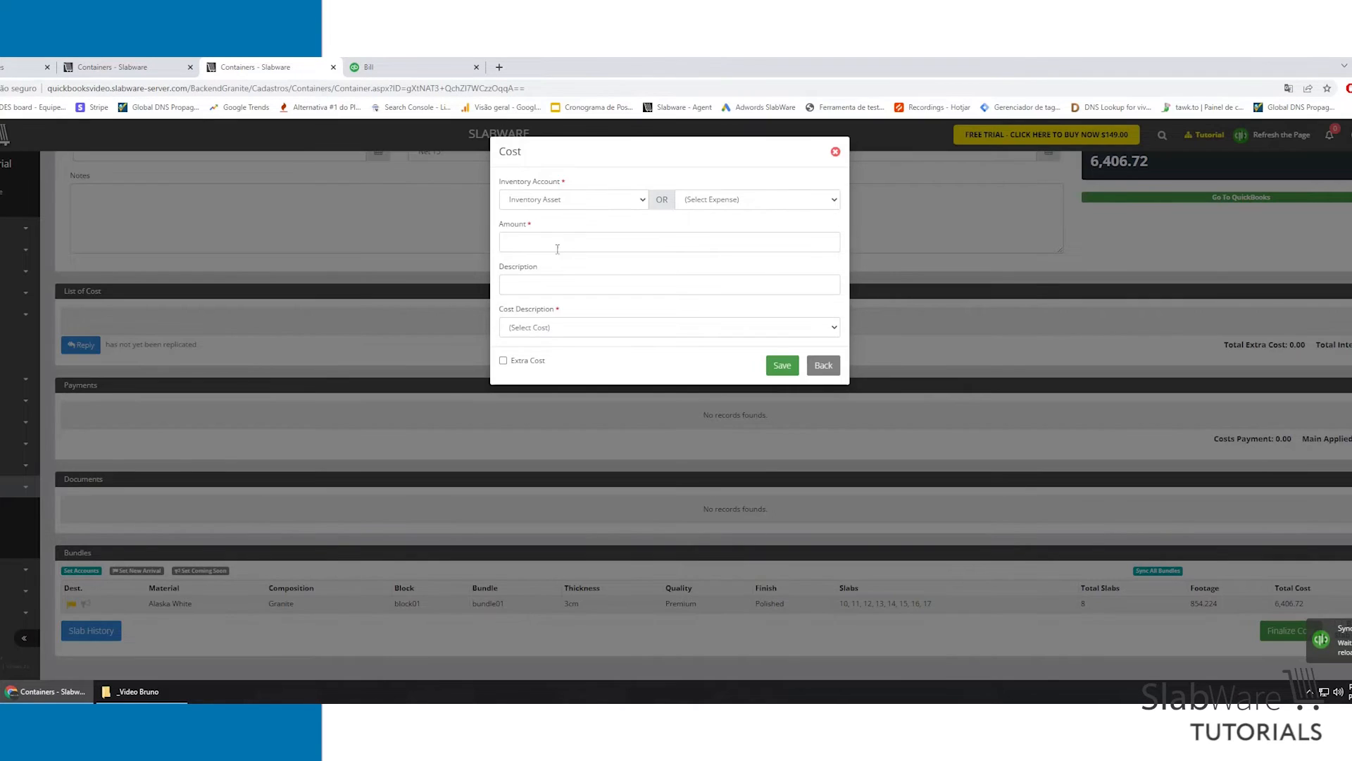
Save a 500.00 Inventory Asset cost 'some integrated service', raising CTN01 to 6,906.72.
{"action": "type", "text": "5.00"}
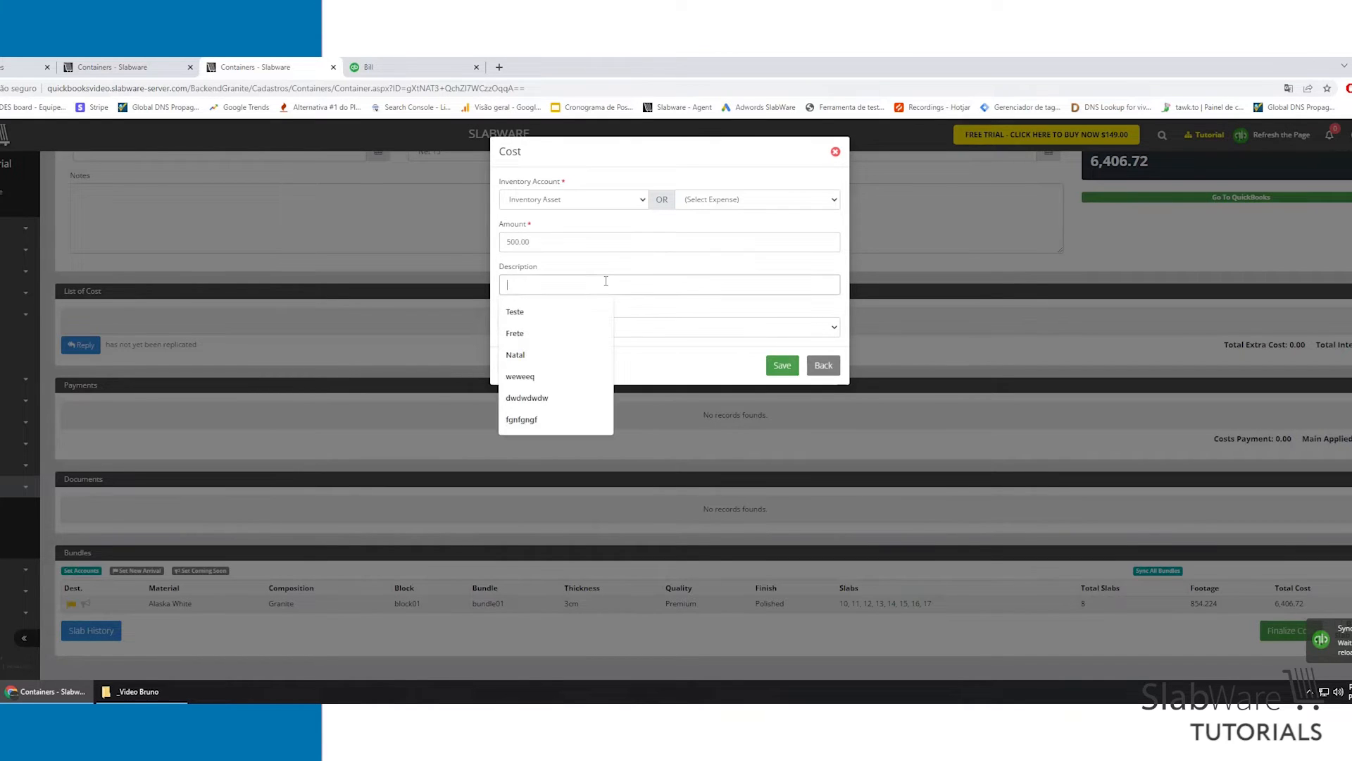
{"action": "type", "text": "some integrated service"}
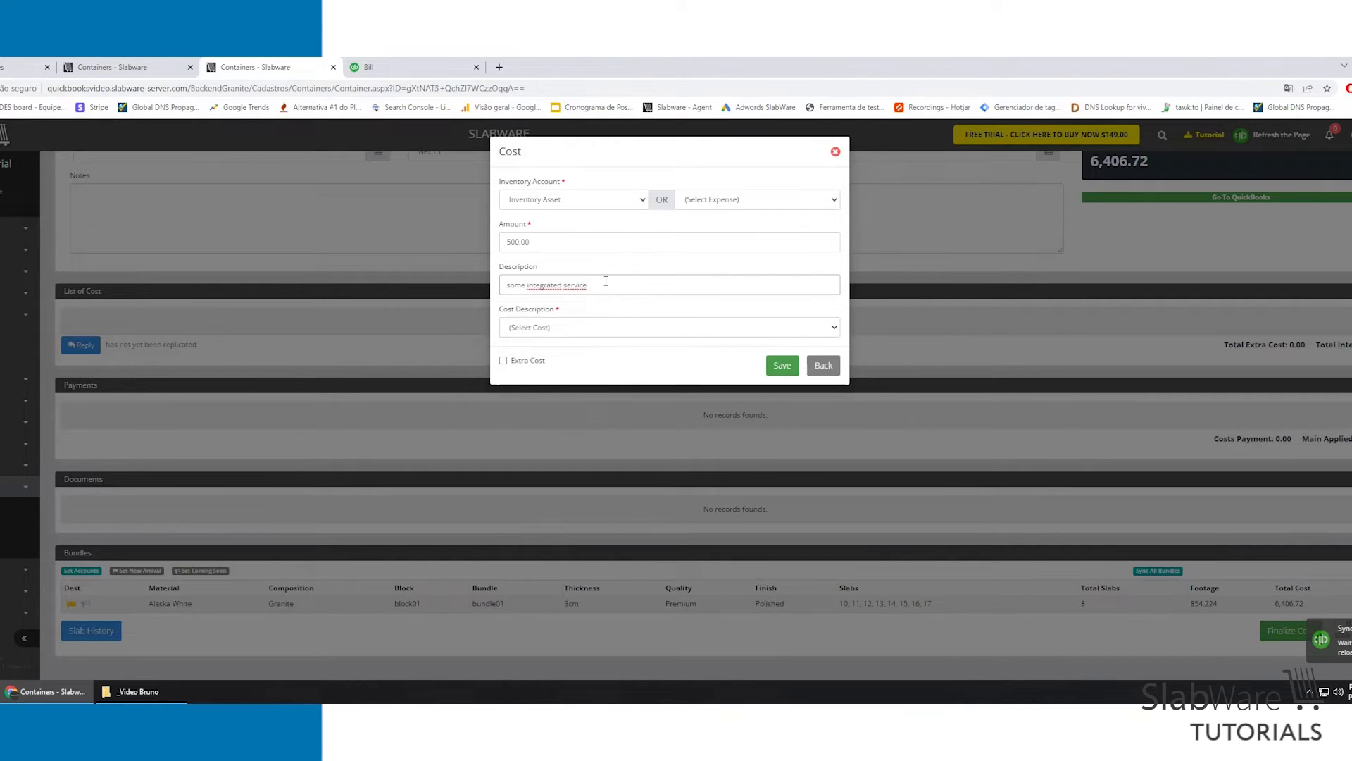
{"action": "left_click", "coordinate": [669, 327]}
{"action": "type", "text": "Service"}
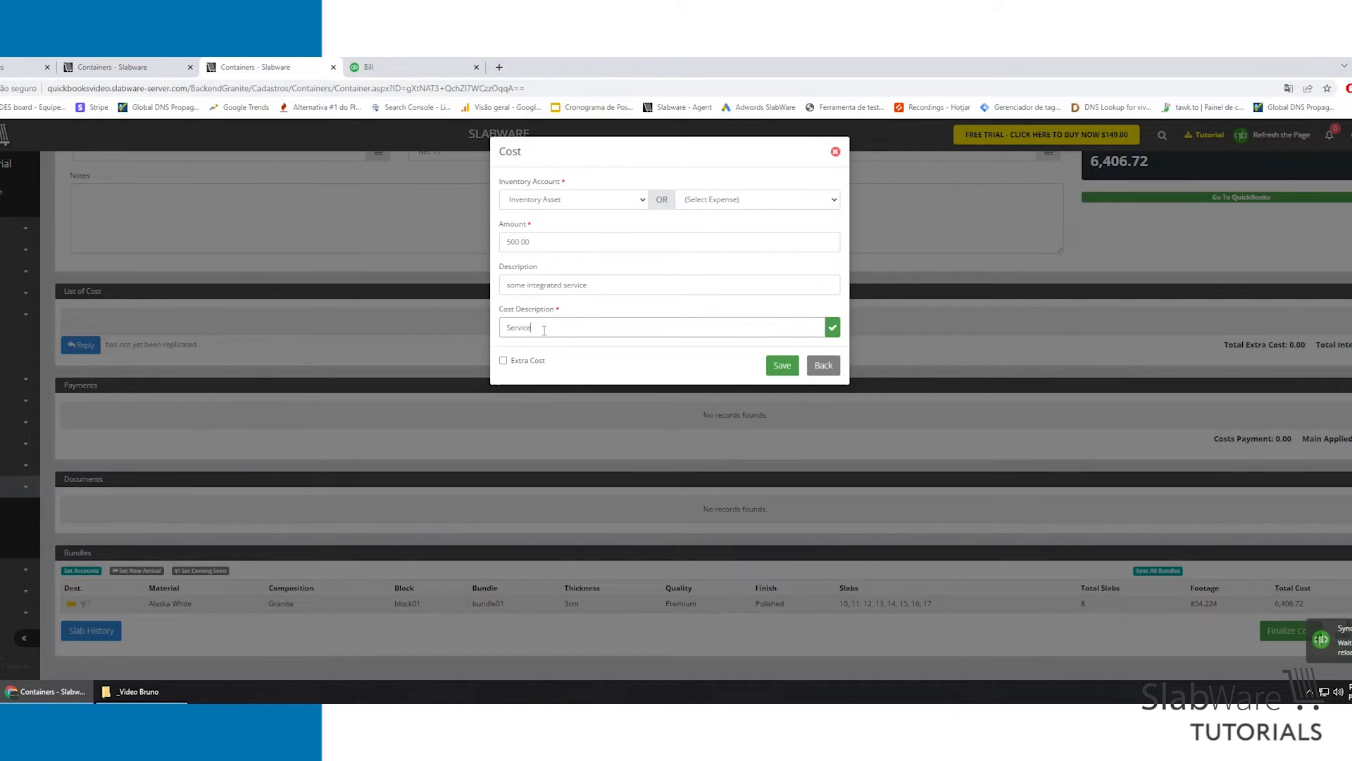
{"action": "left_click", "coordinate": [782, 364]}
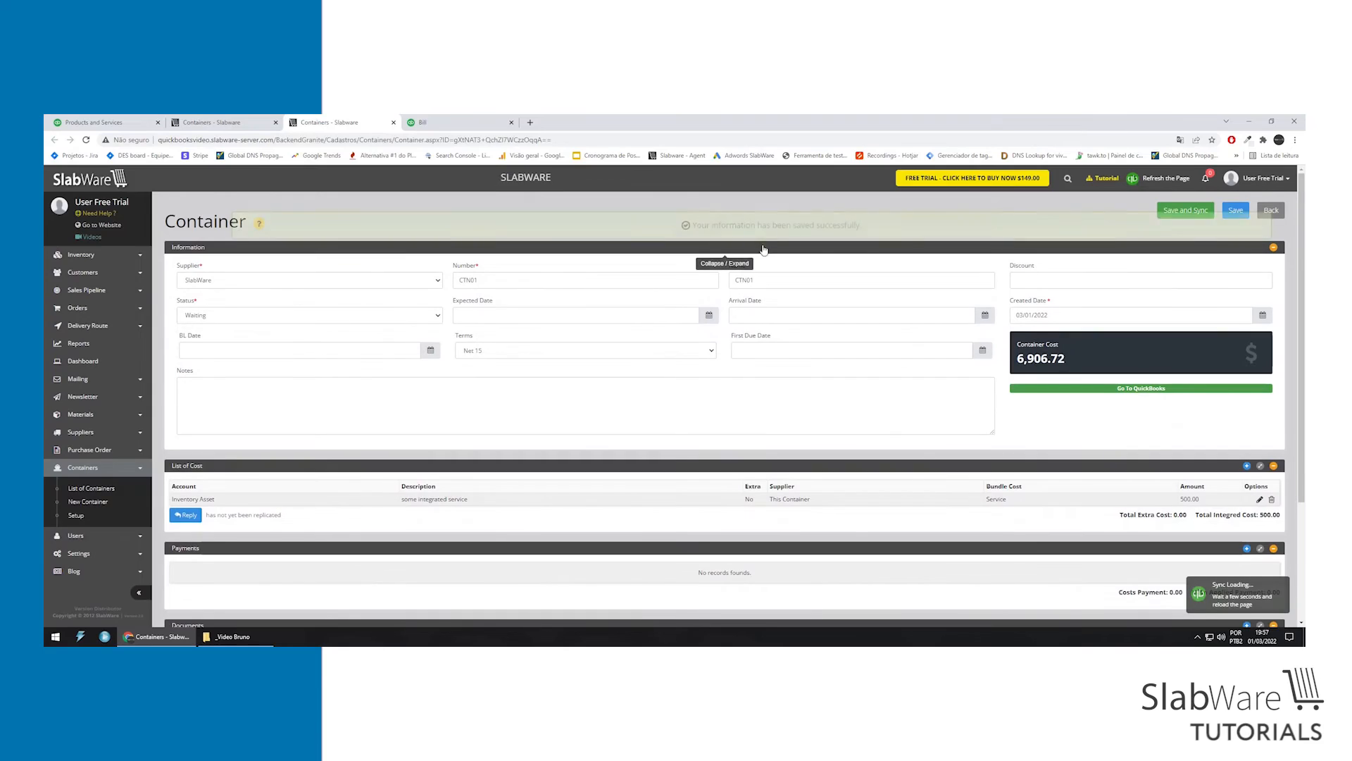
Review QuickBooks bill #CTN01 showing the 500.00 Inventory Asset line and $6,906.72 total.
{"action": "left_click", "coordinate": [423, 121]}
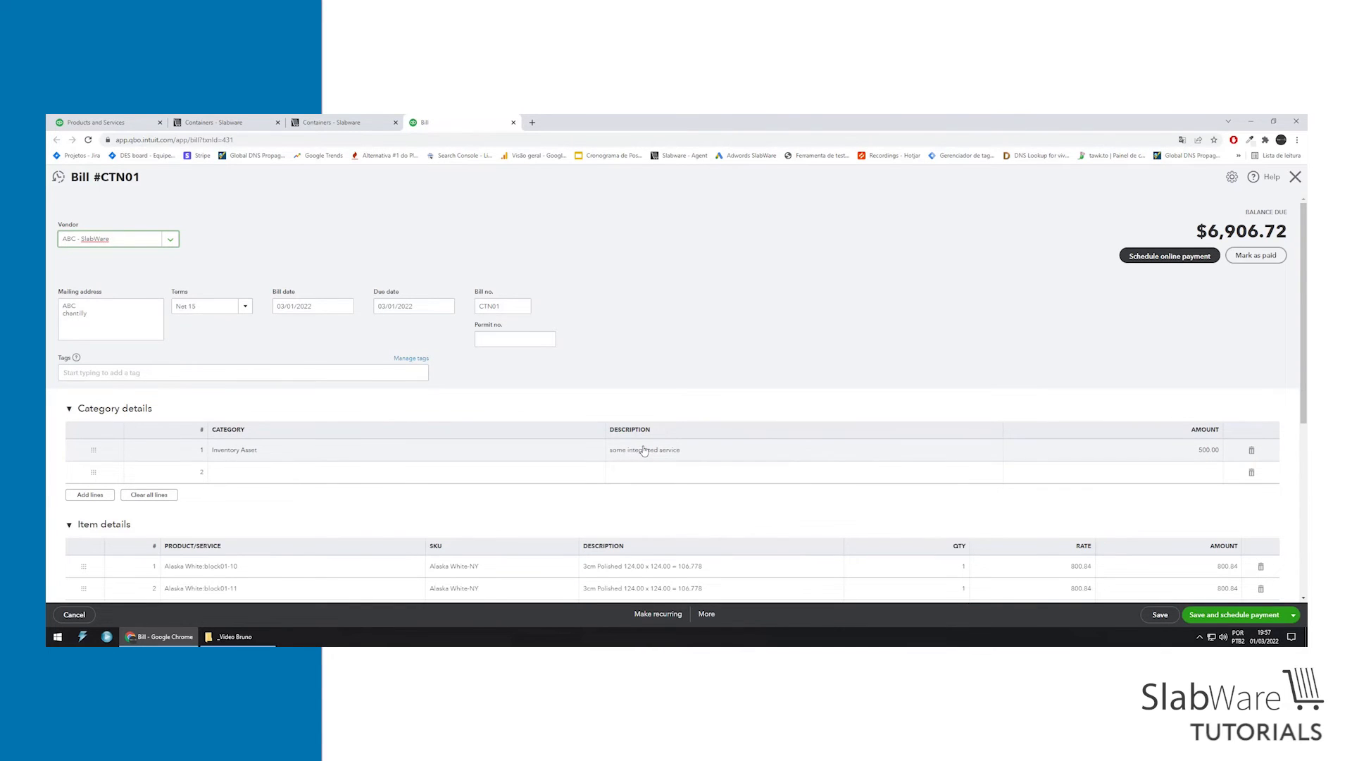
{"action": "scroll", "scroll_direction": "down", "scroll_amount": 3}
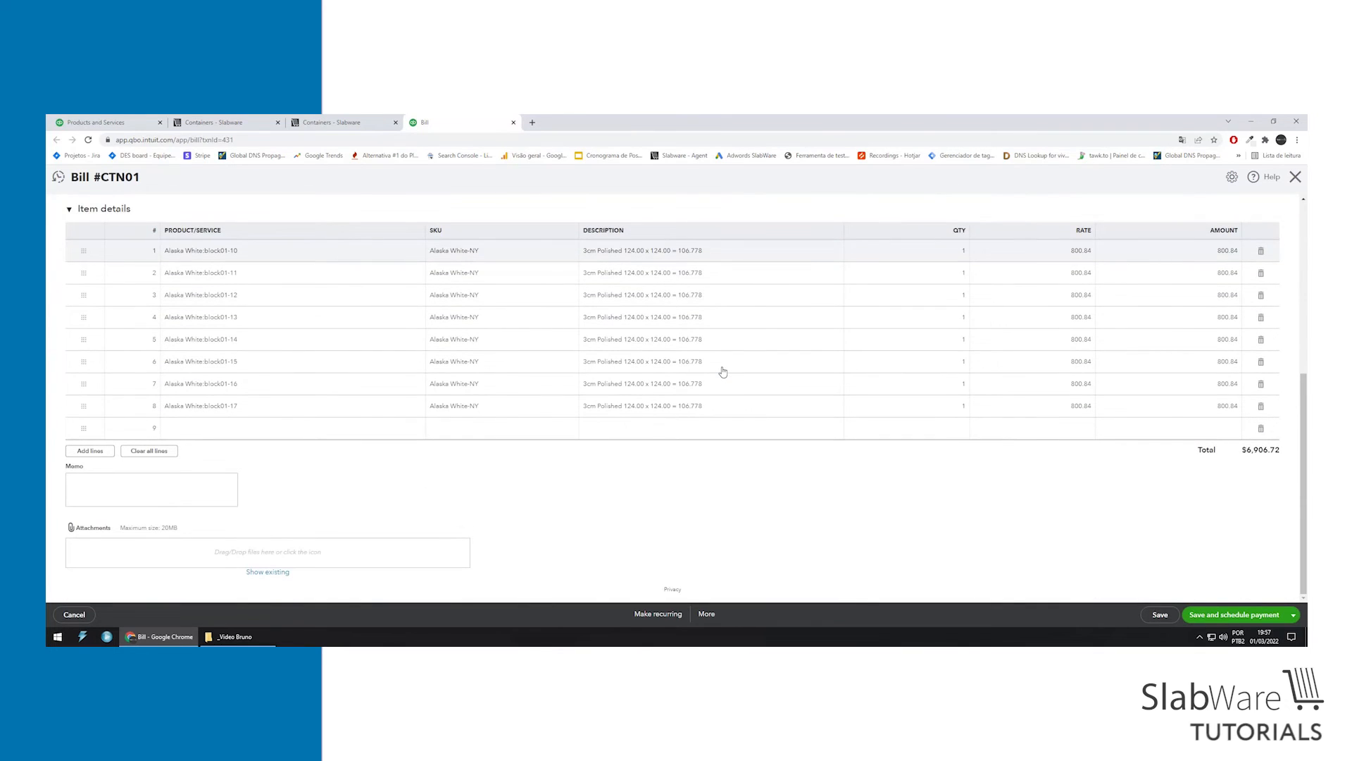